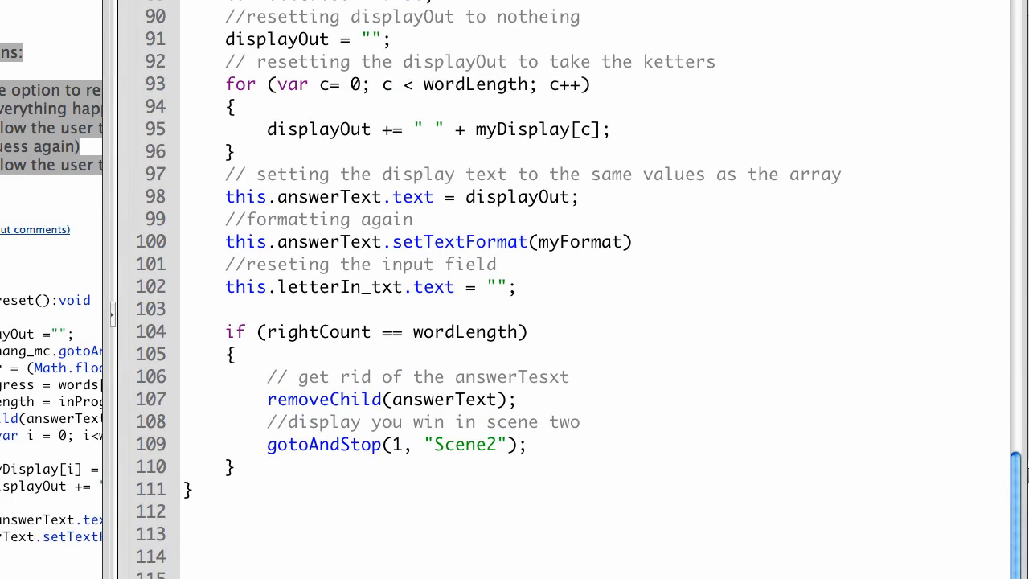
# - Guess the letters S, e, m and O one at a time in the test game
pyautogui.scroll(3)
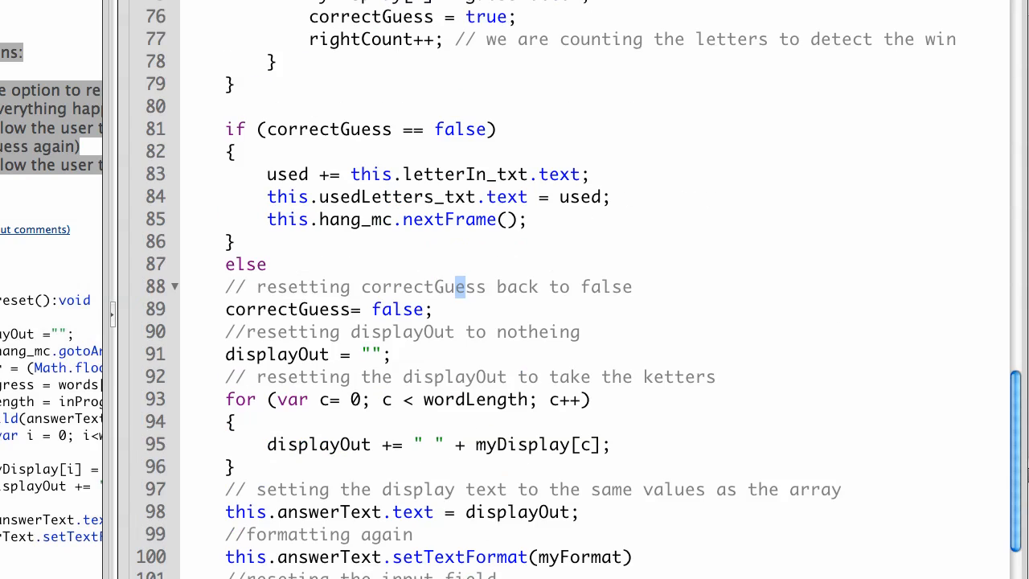
pyautogui.scroll(-3)
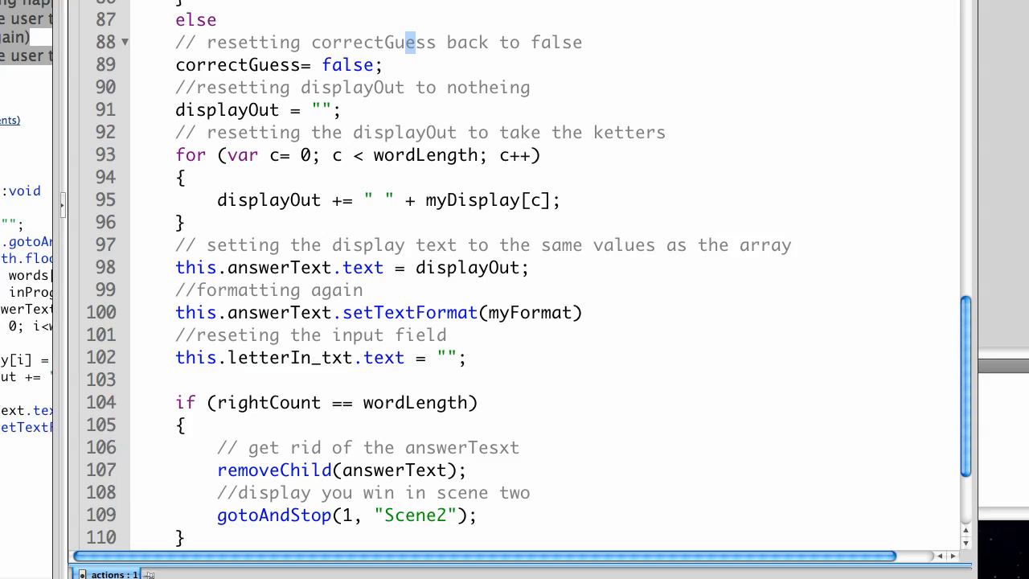
pyautogui.scroll(-3)
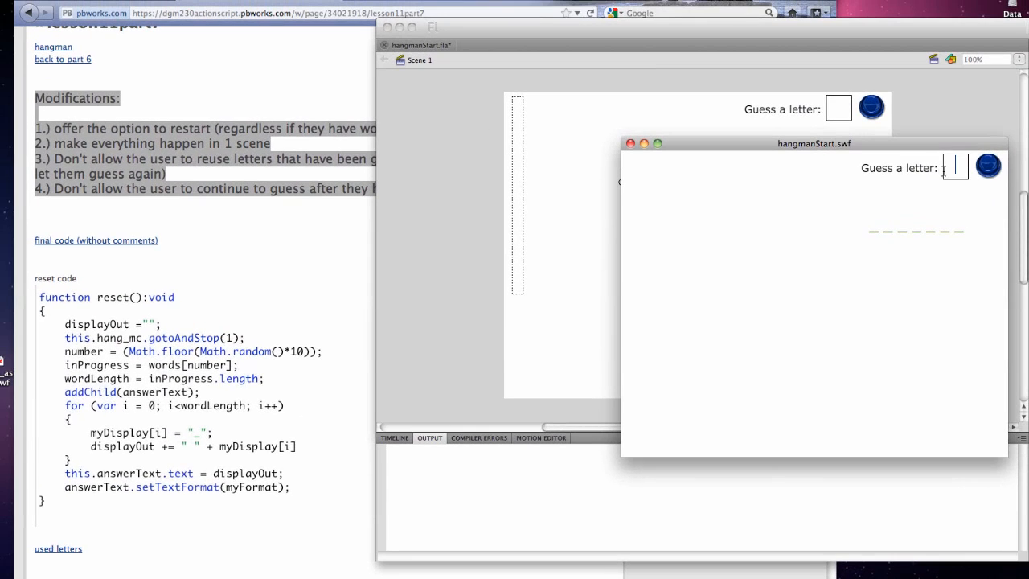
pyautogui.write('S')
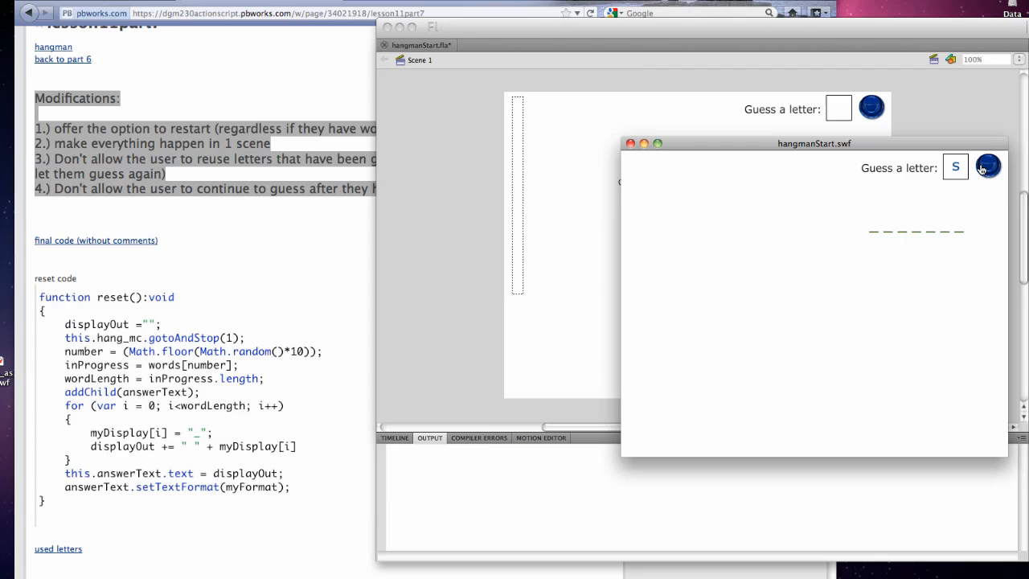
pyautogui.click(987, 166)
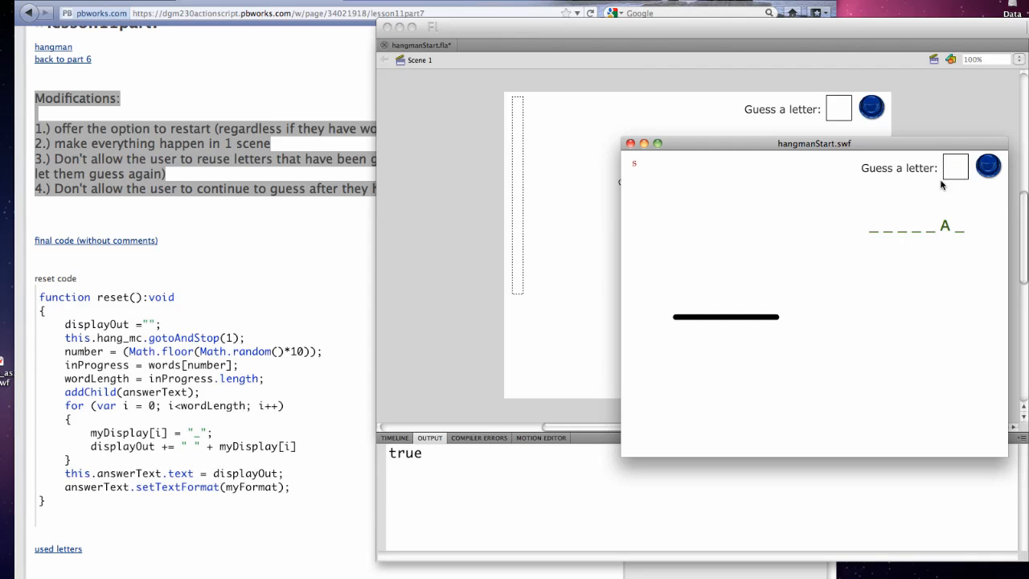
pyautogui.write('e')
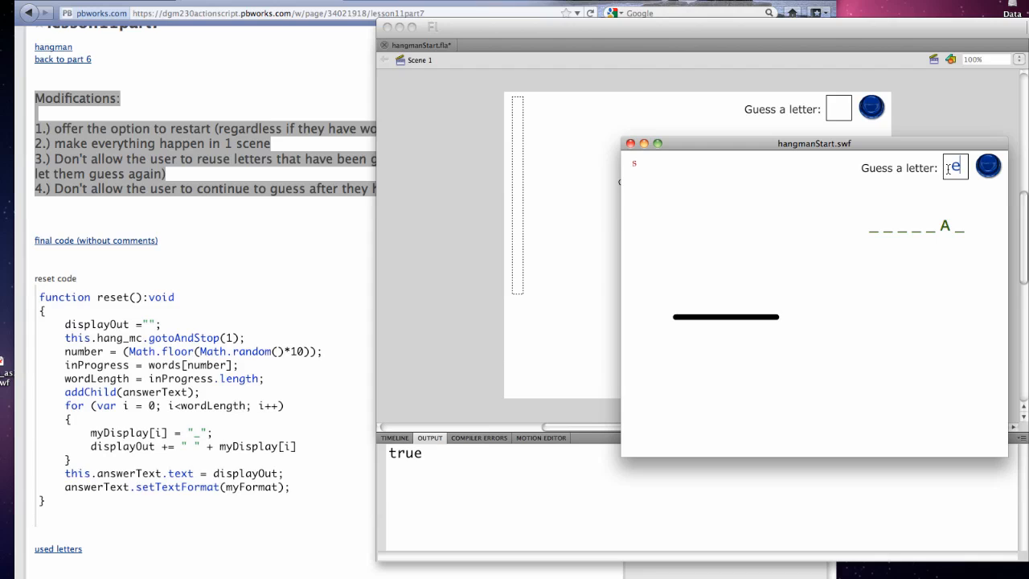
pyautogui.click(987, 166)
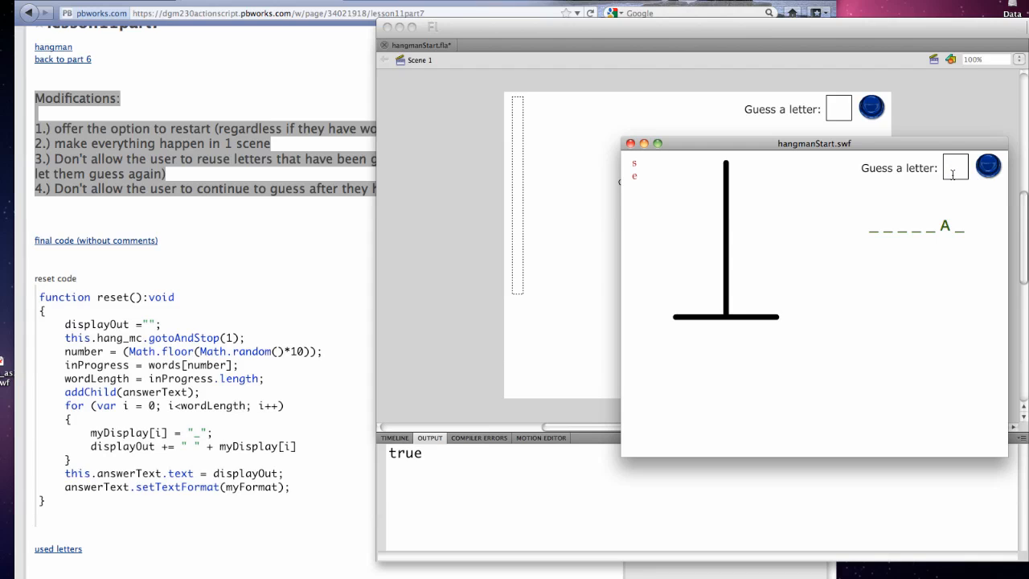
pyautogui.write('m')
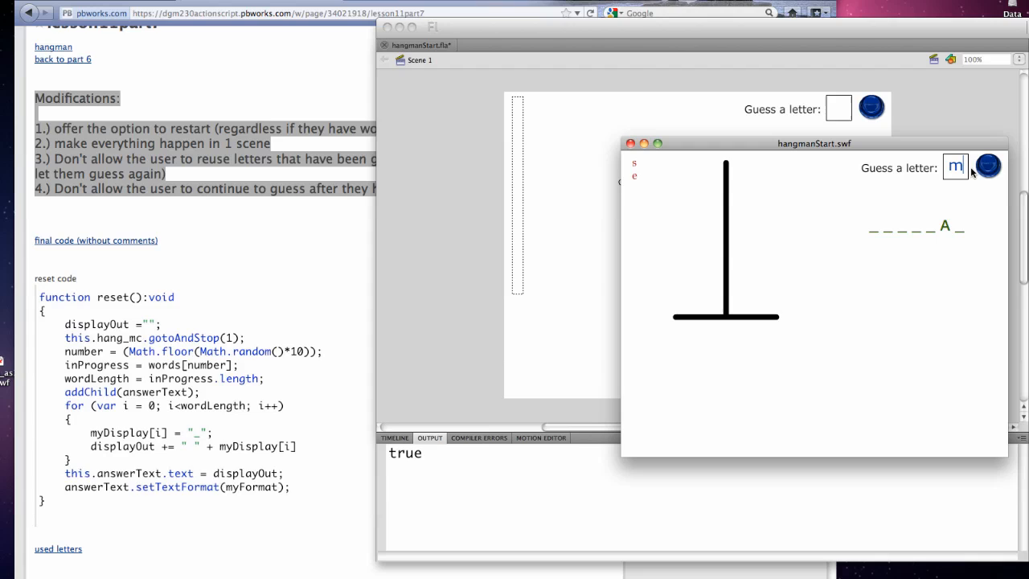
pyautogui.click(987, 166)
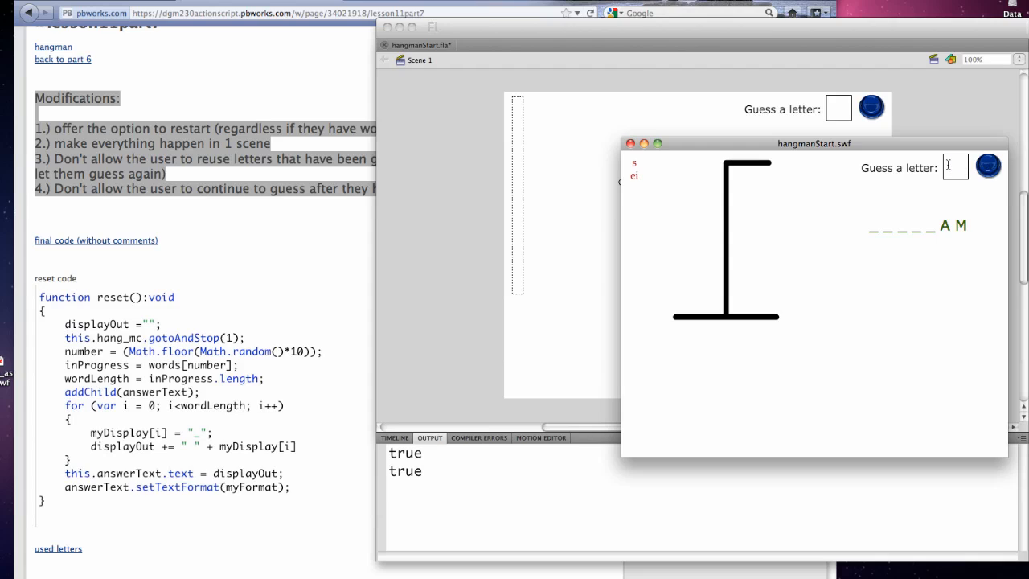
pyautogui.write('O')
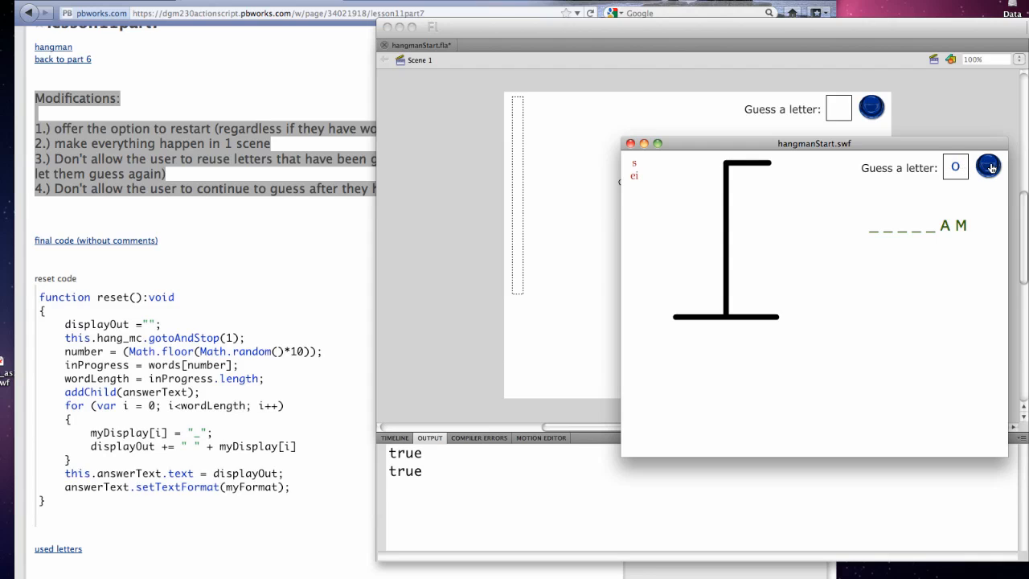
pyautogui.click(989, 166)
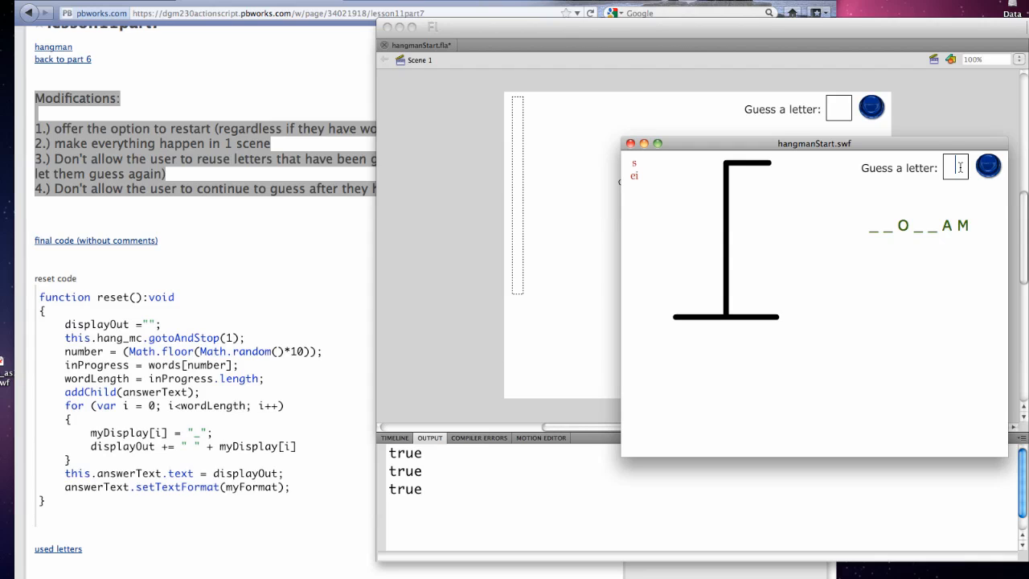
pyautogui.moveTo(957, 168)
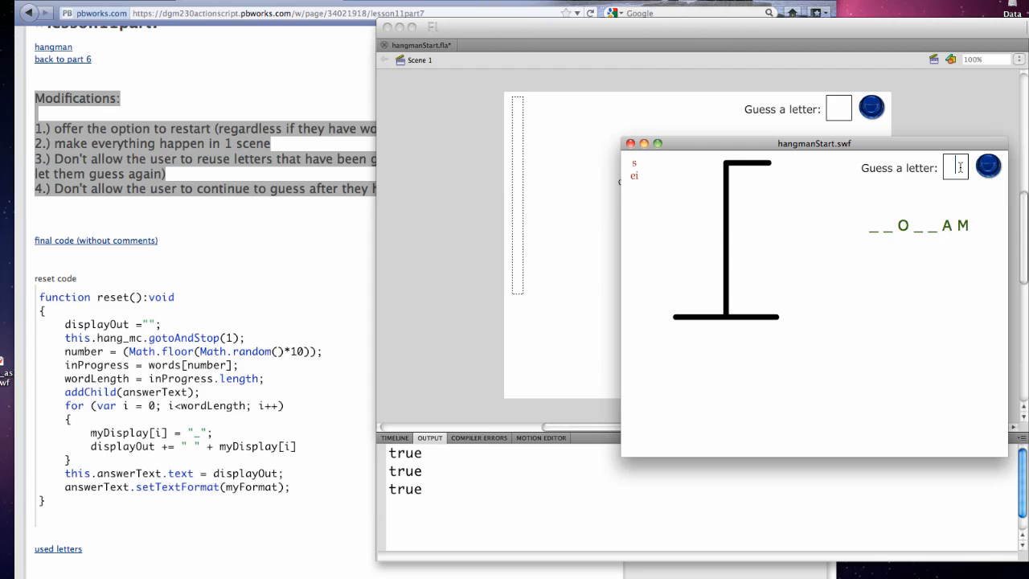
pyautogui.moveTo(957, 167)
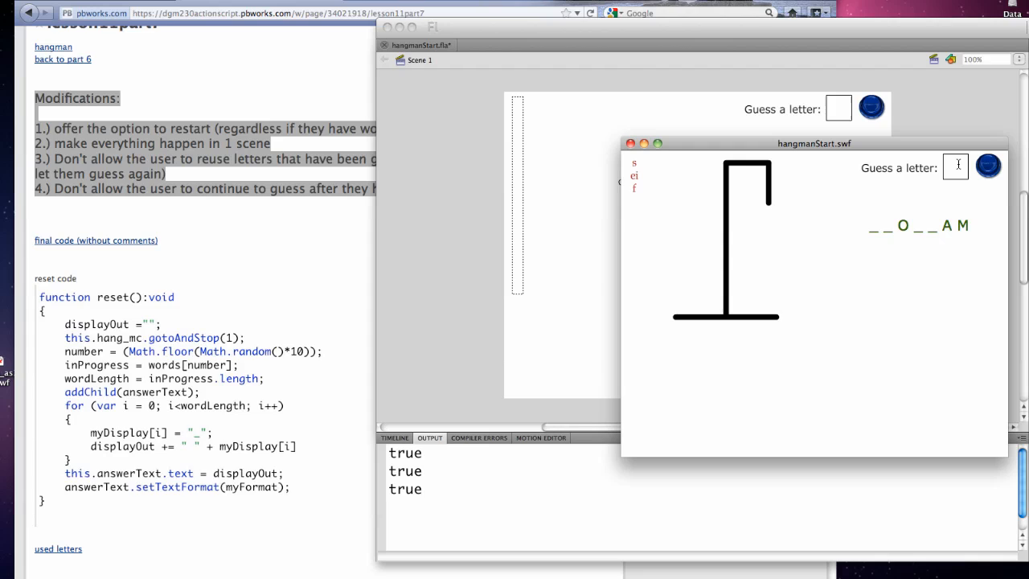
# - Guess the remaining letters m, k and p to complete PROGRAM and reach 'you win!'
pyautogui.write('m')
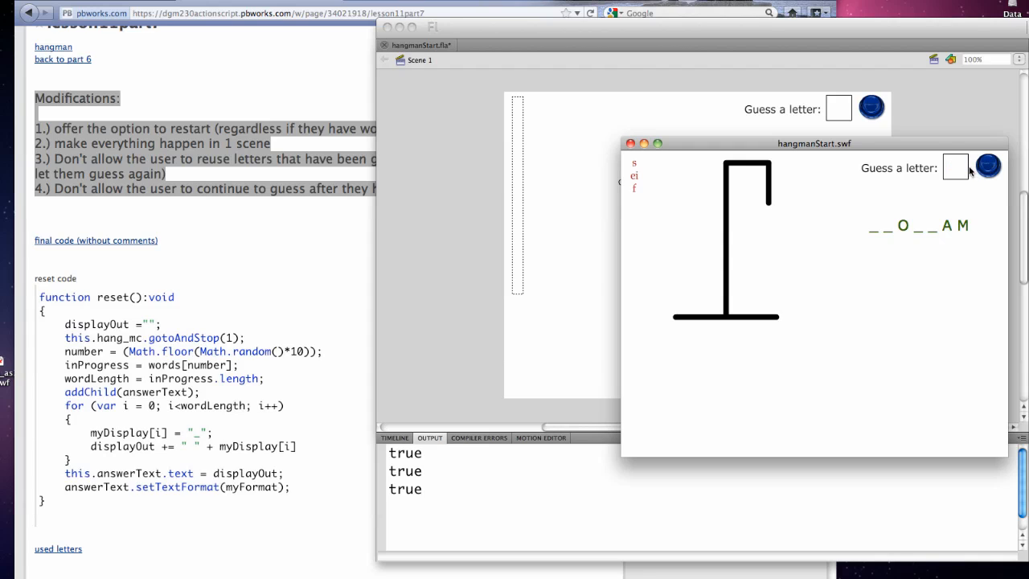
pyautogui.click(955, 168)
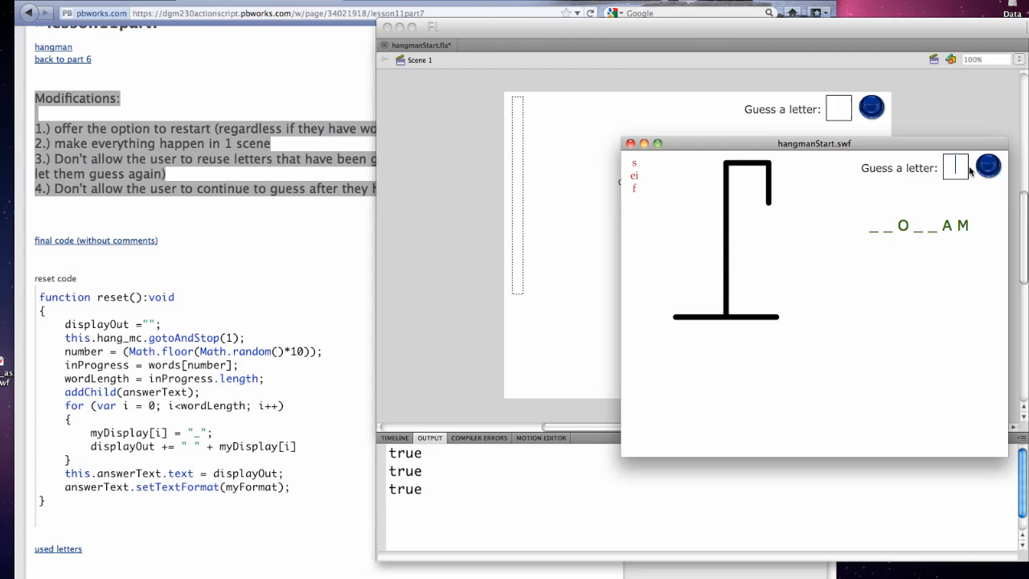
pyautogui.write('k')
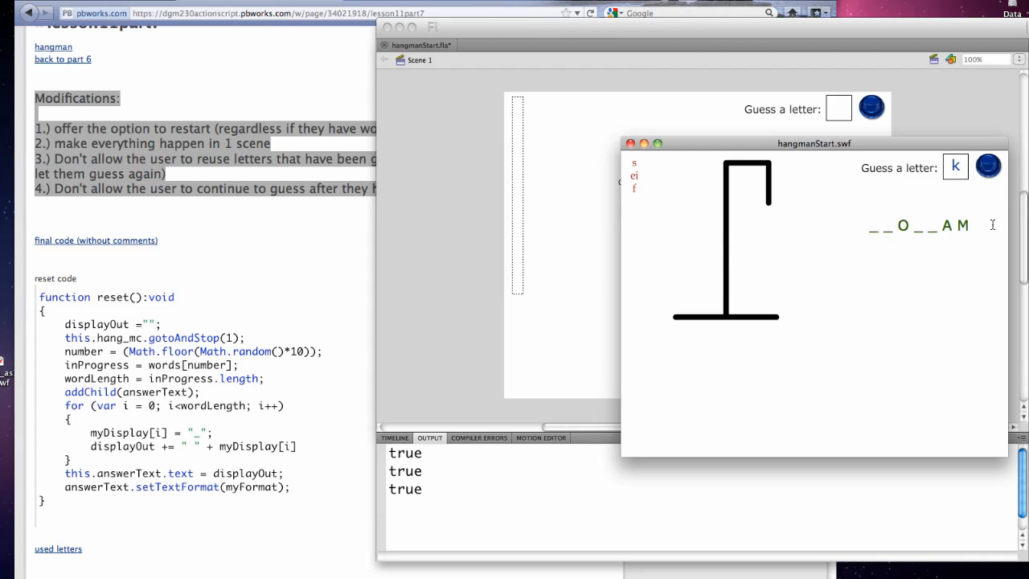
pyautogui.click(989, 166)
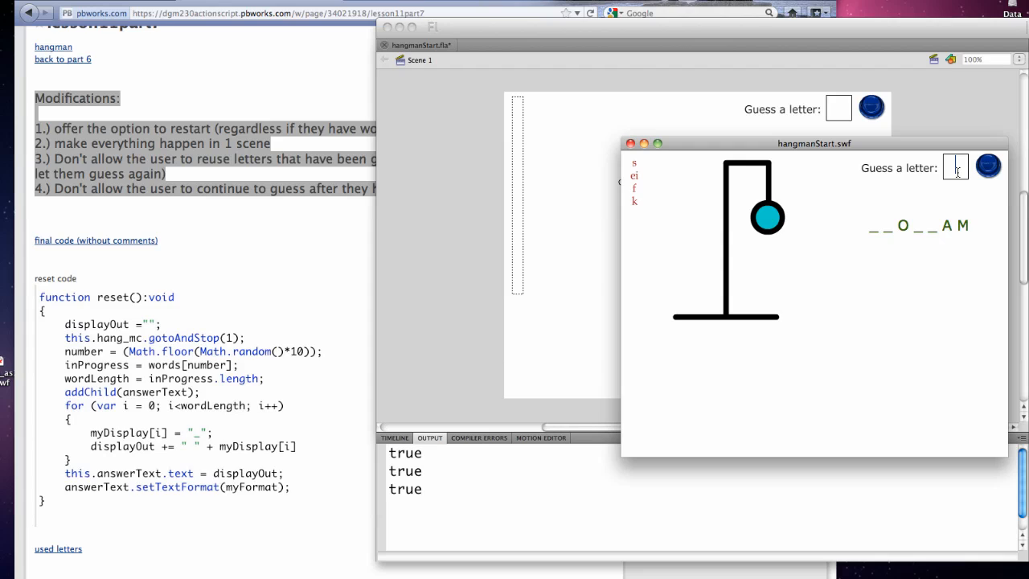
pyautogui.click(987, 165)
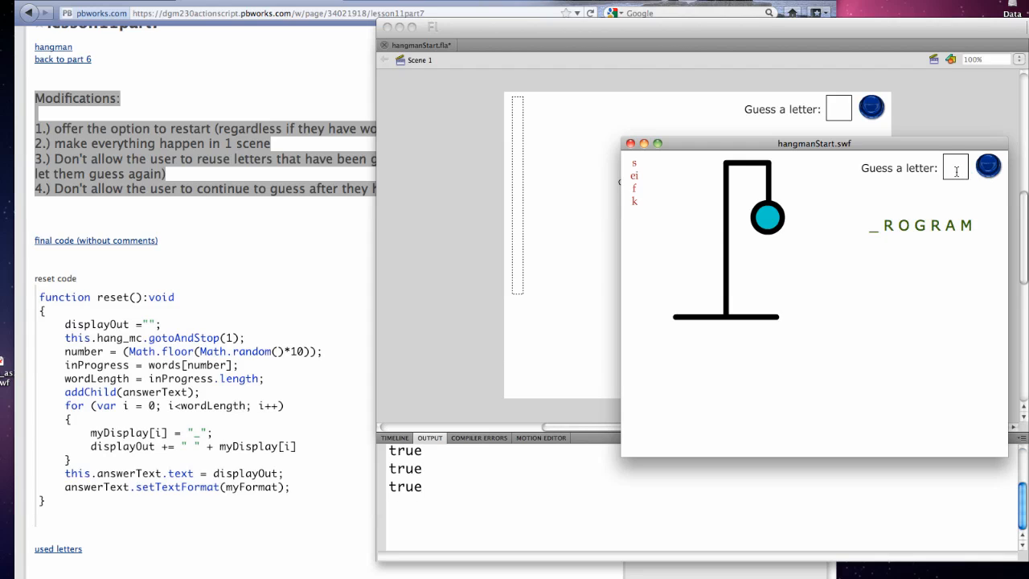
pyautogui.write('p')
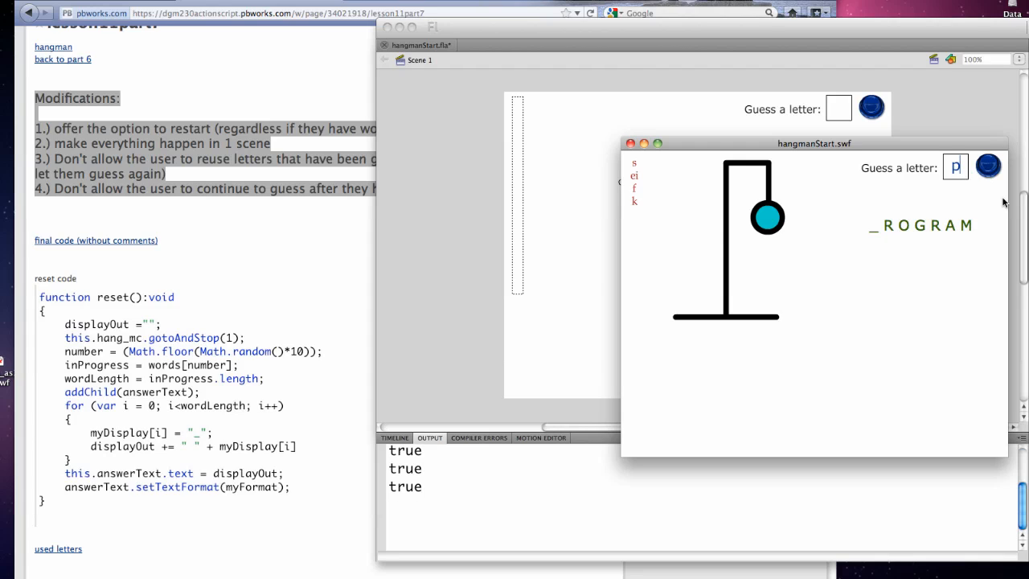
pyautogui.click(987, 166)
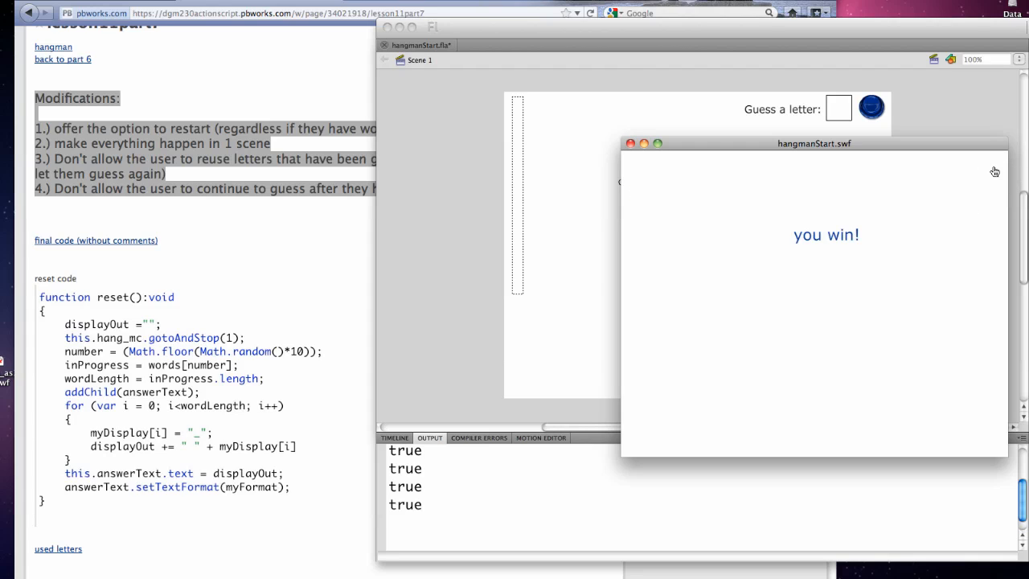
pyautogui.moveTo(261, 251)
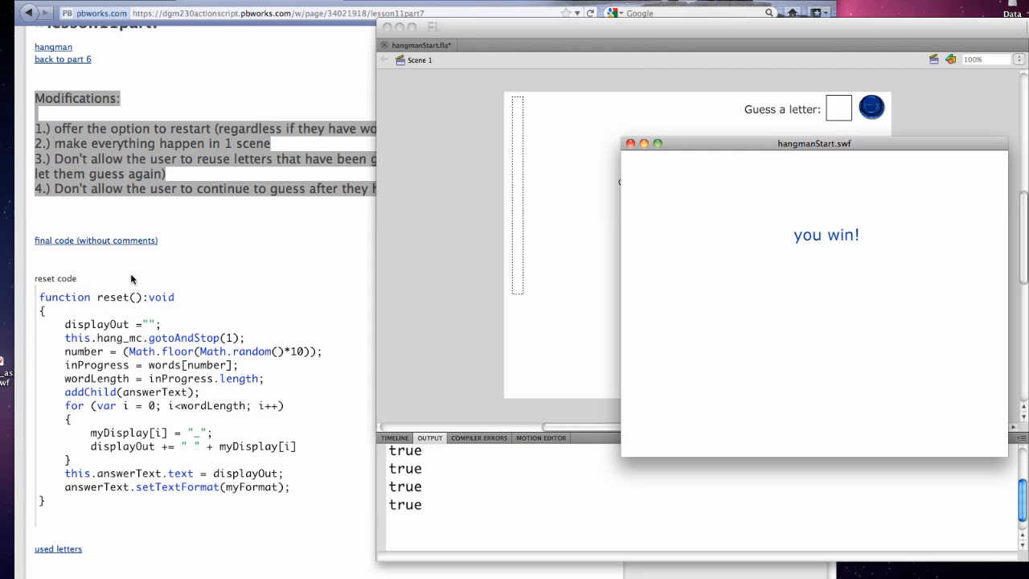
pyautogui.scroll(-3)
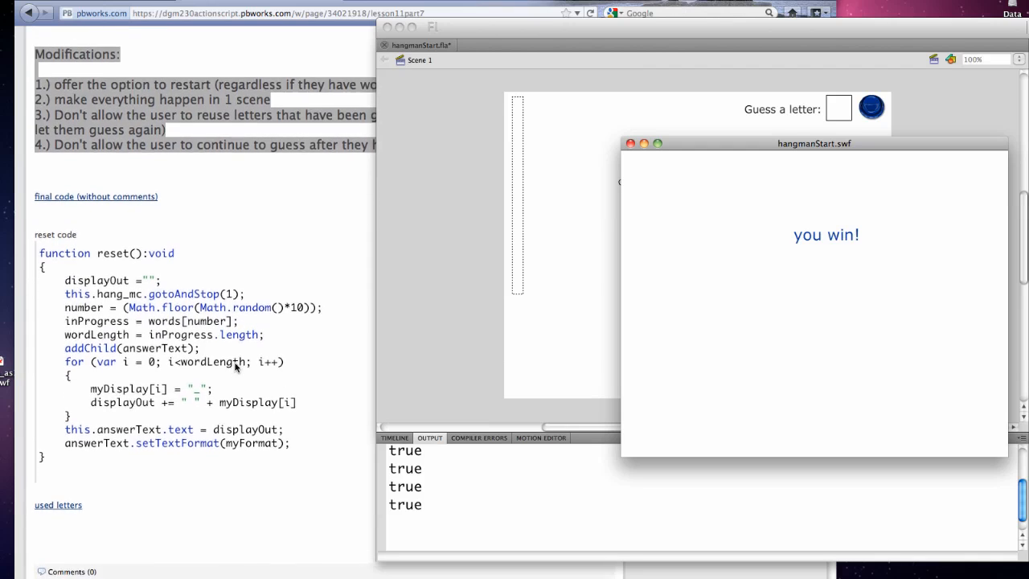
pyautogui.scroll(-3)
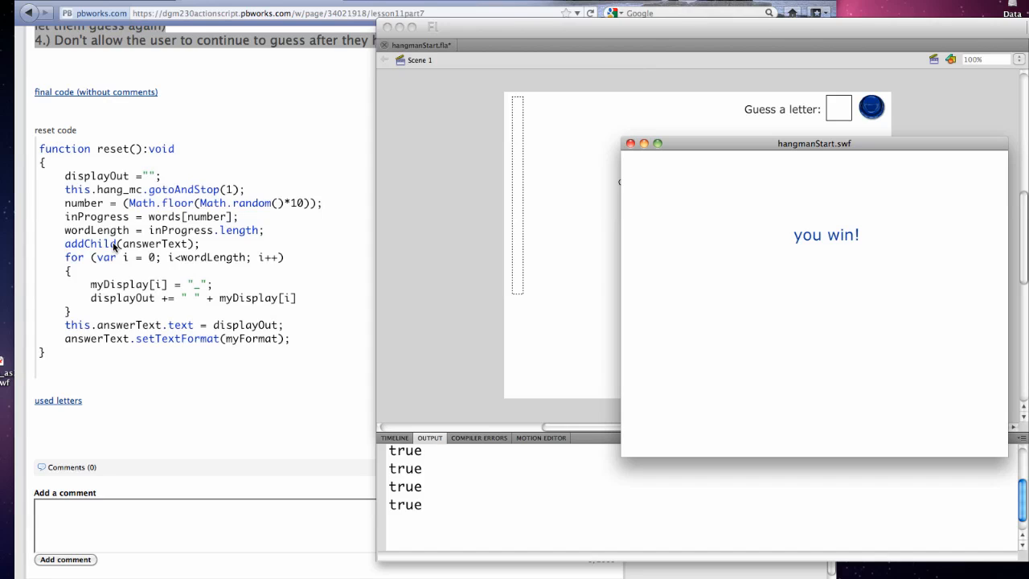
pyautogui.moveTo(52, 154)
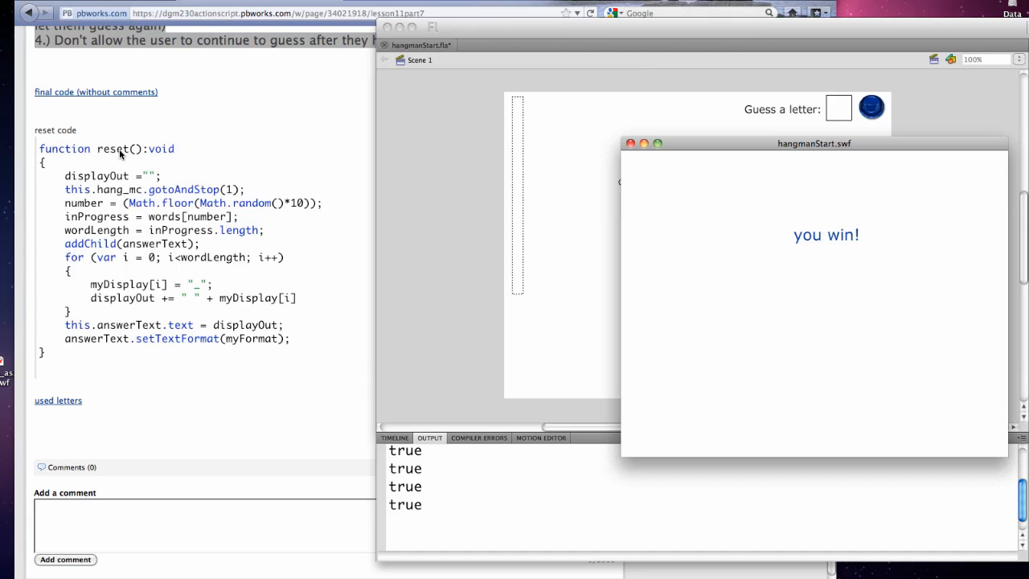
pyautogui.moveTo(135, 164)
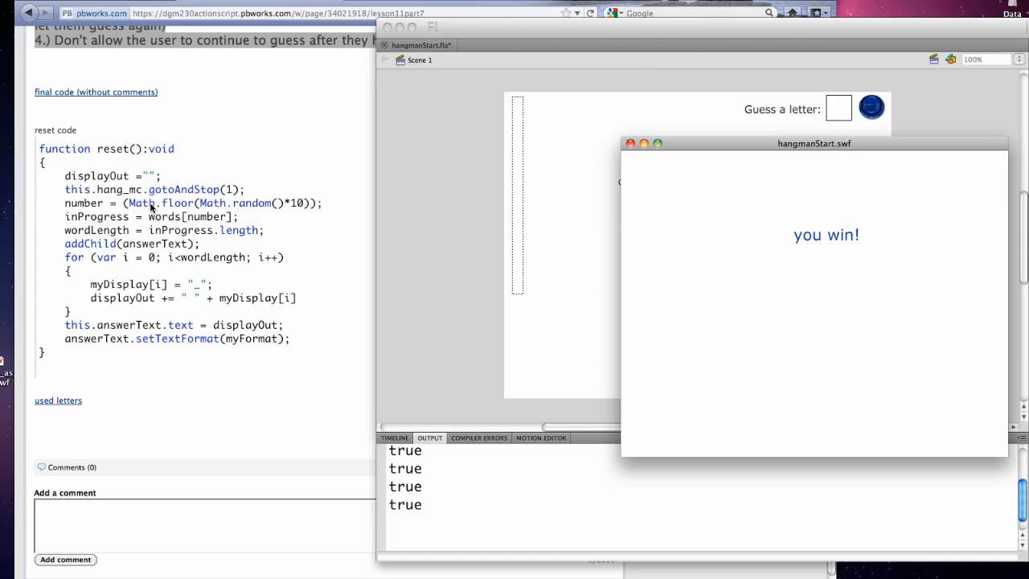
pyautogui.moveTo(302, 203)
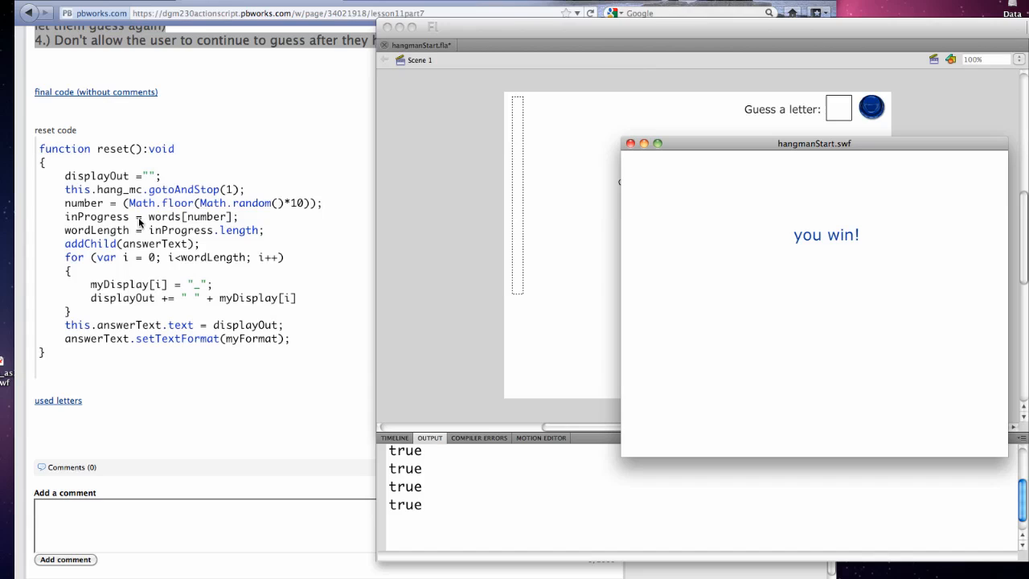
pyautogui.moveTo(164, 241)
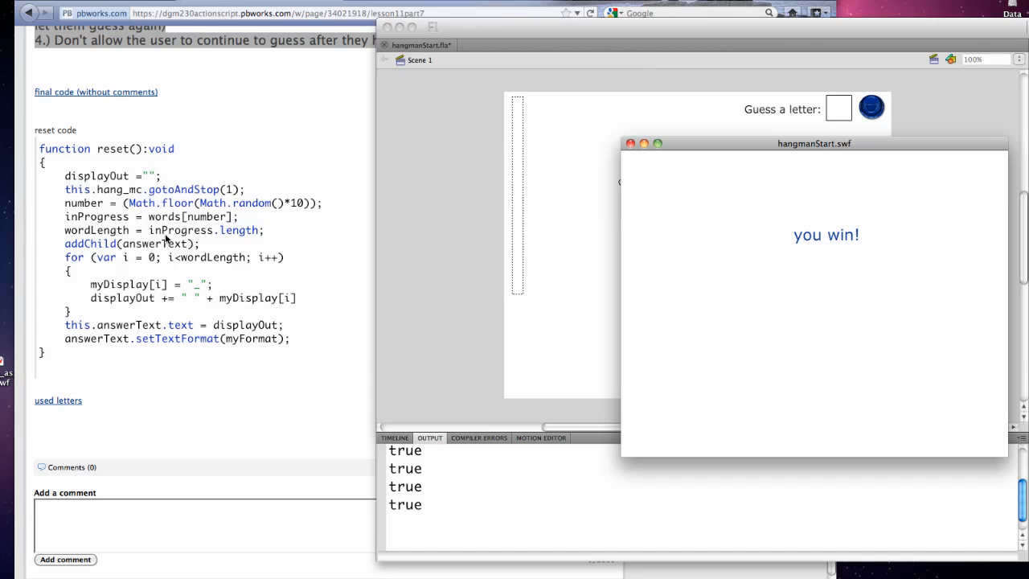
pyautogui.moveTo(154, 256)
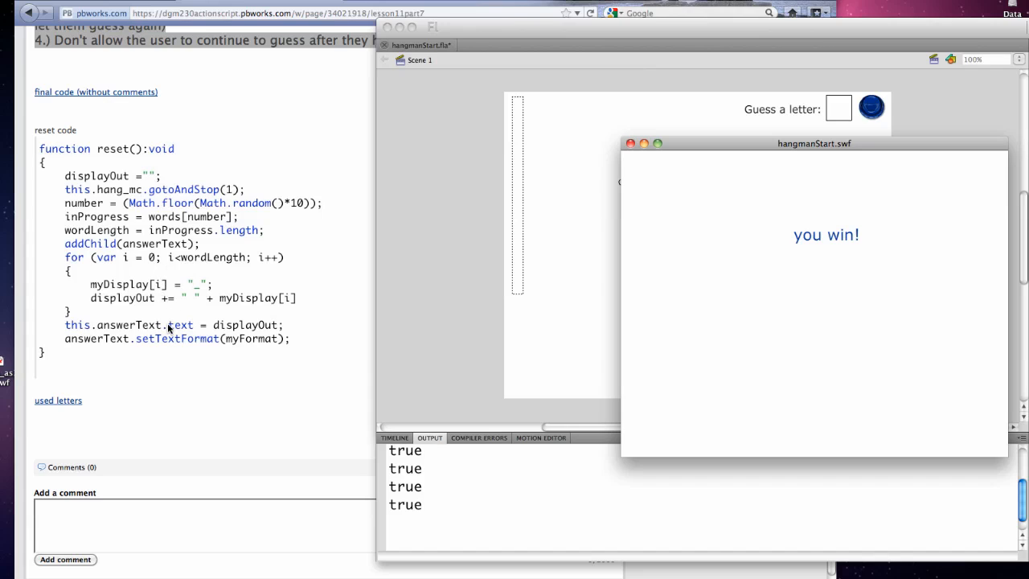
pyautogui.moveTo(167, 314)
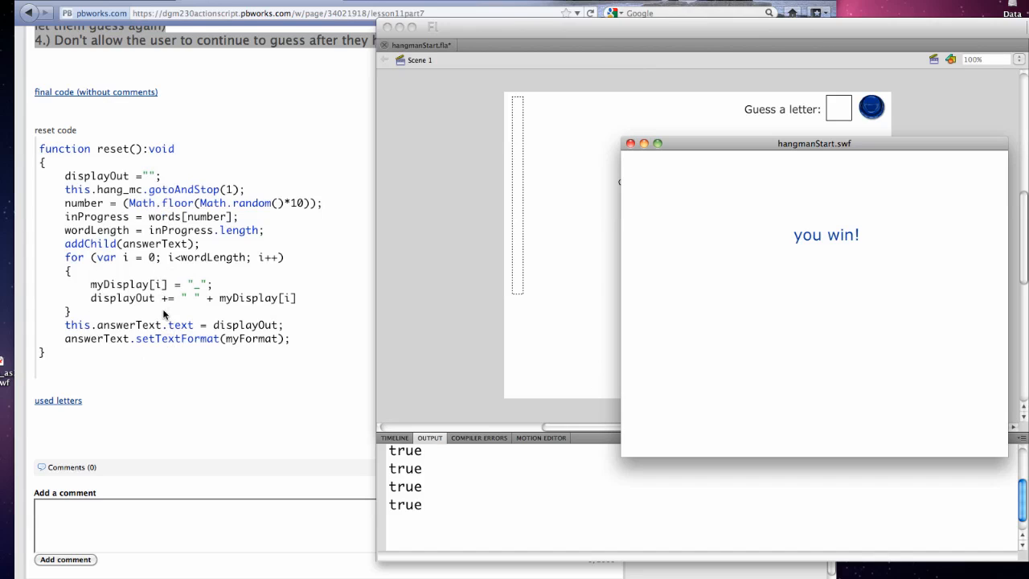
pyautogui.moveTo(160, 380)
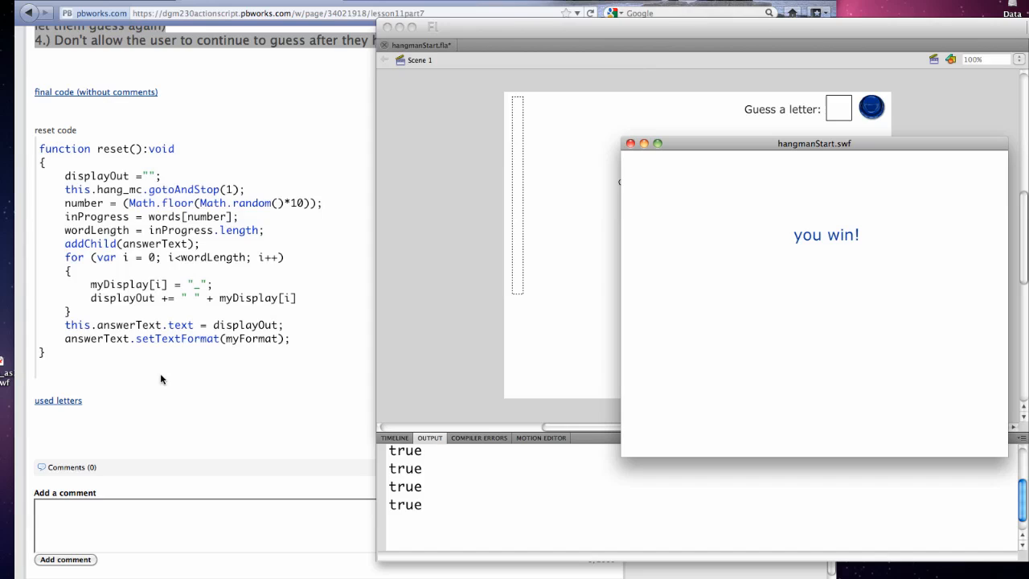
pyautogui.moveTo(151, 377)
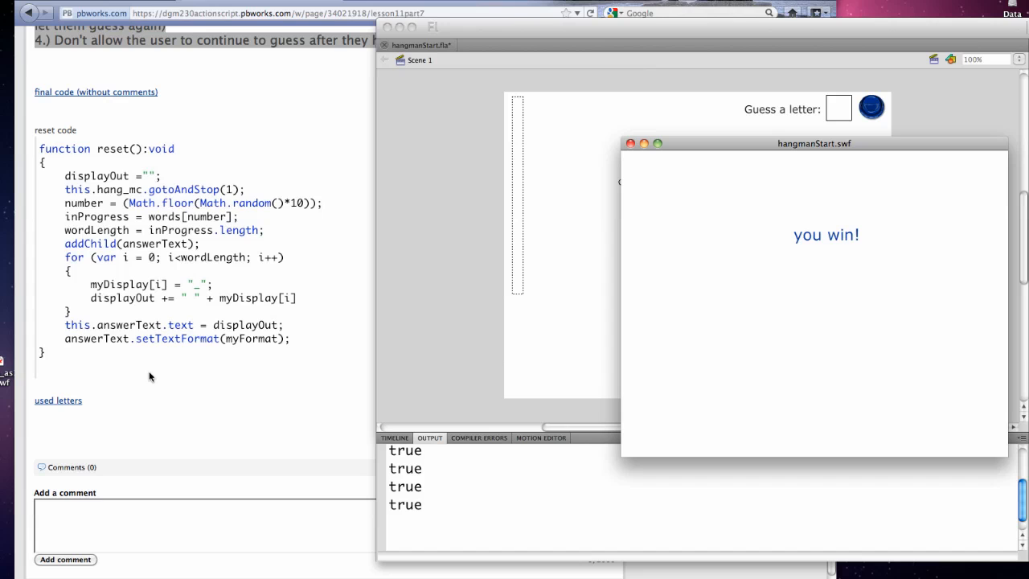
pyautogui.scroll(3)
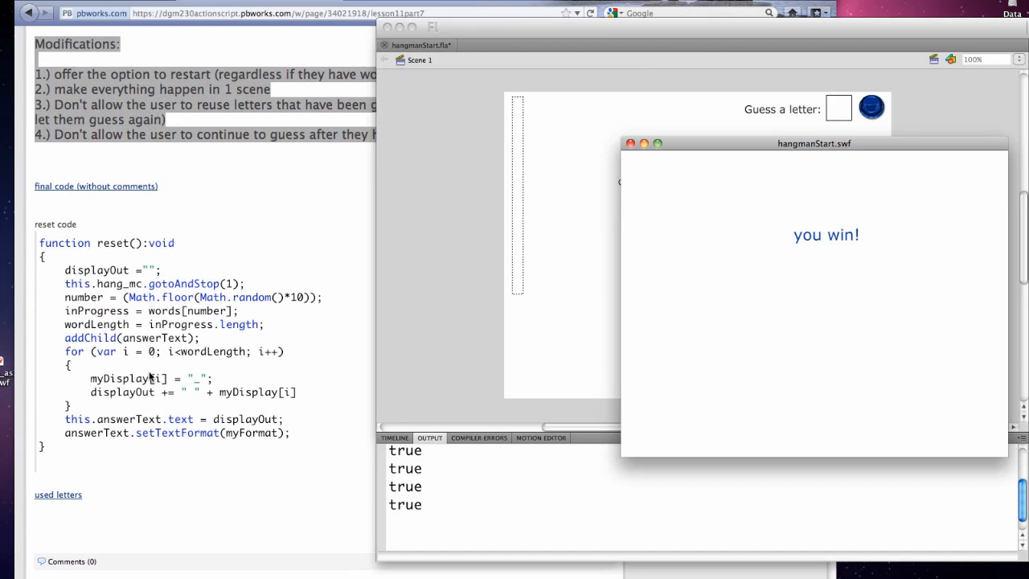
# - Close the 'you win!' preview and widen the wiki page to show all four modifications
pyautogui.click(630, 143)
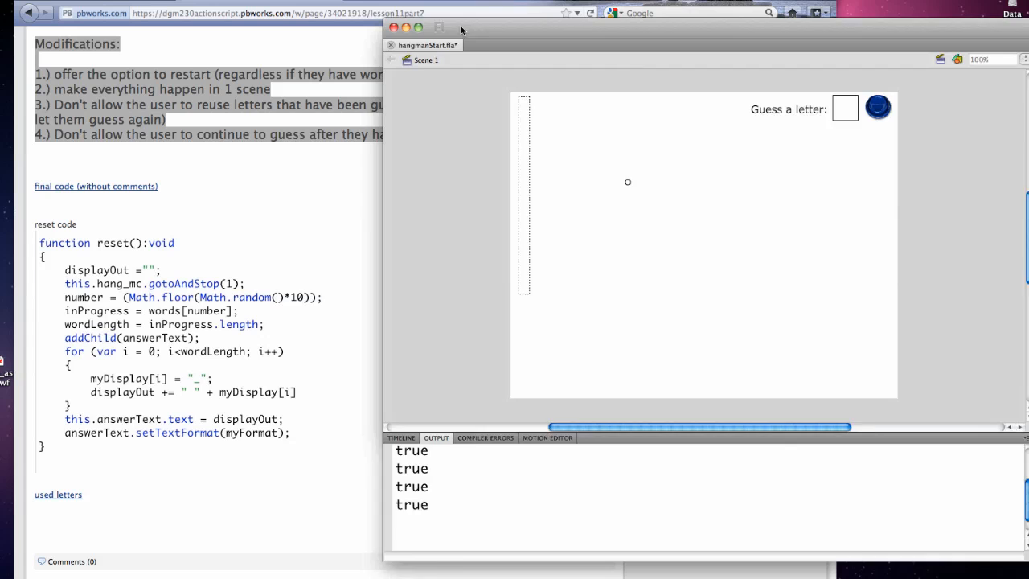
pyautogui.moveTo(460, 29); pyautogui.dragTo(707, 29)
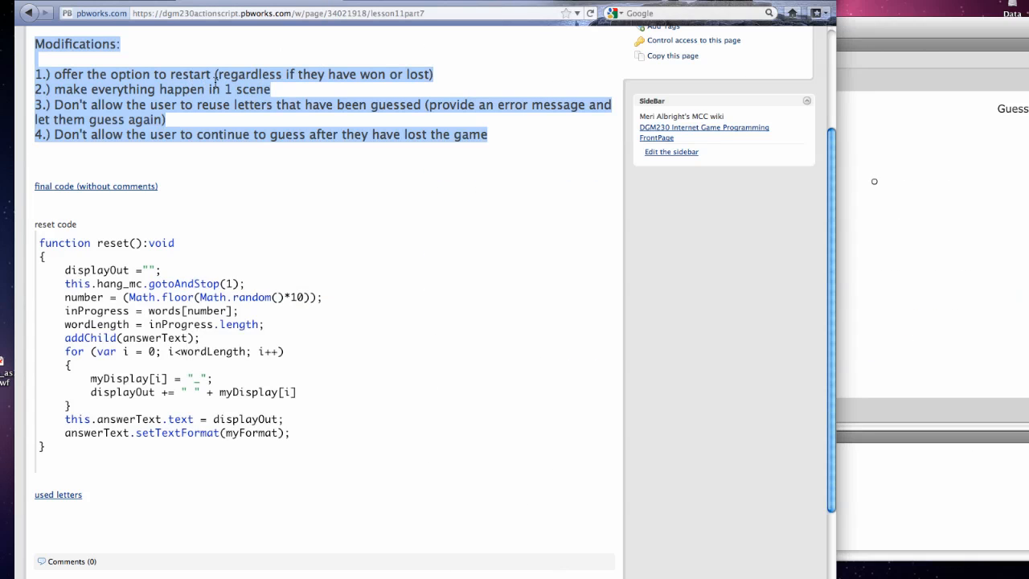
pyautogui.moveTo(281, 78)
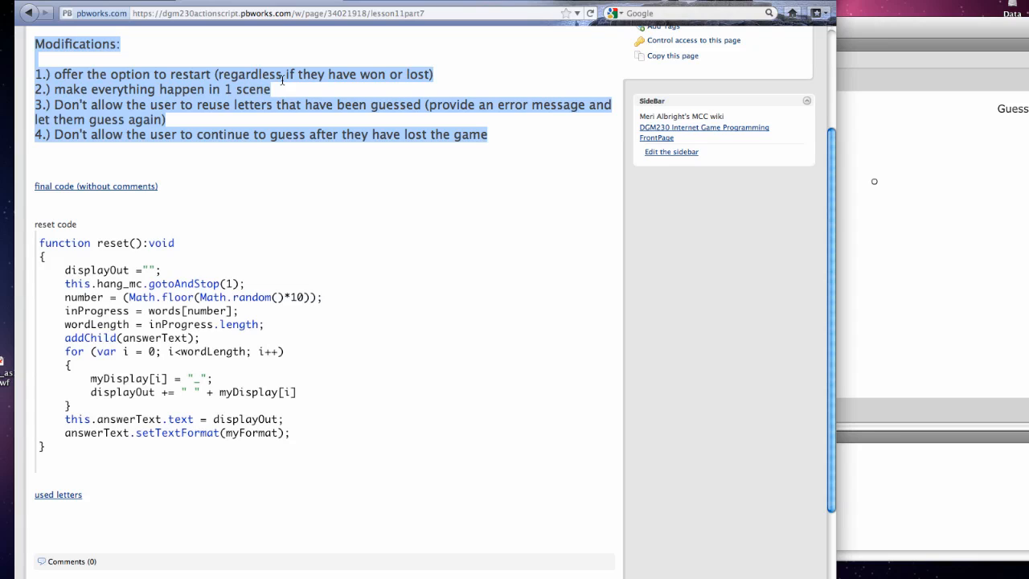
pyautogui.moveTo(281, 81)
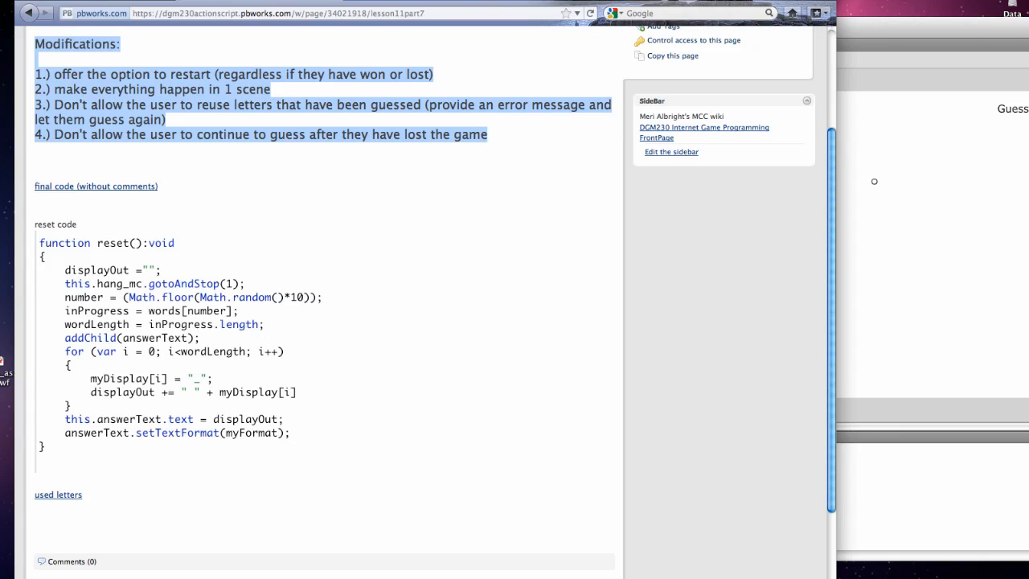